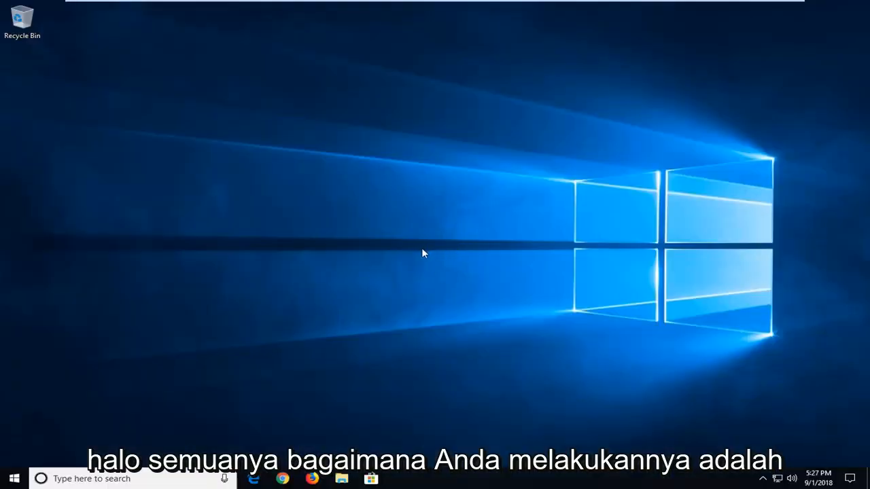
pyautogui.moveTo(464, 299)
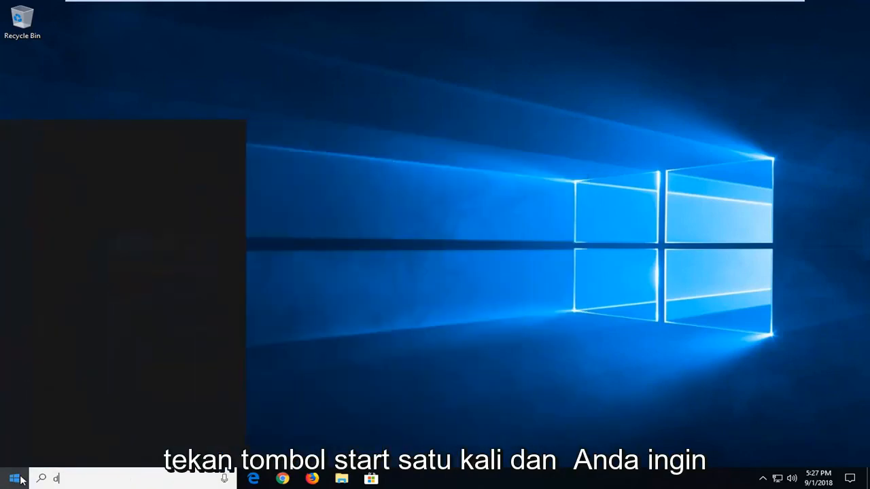
# Launch Device Manager from the Start search for "device manager"
pyautogui.write('device manag')
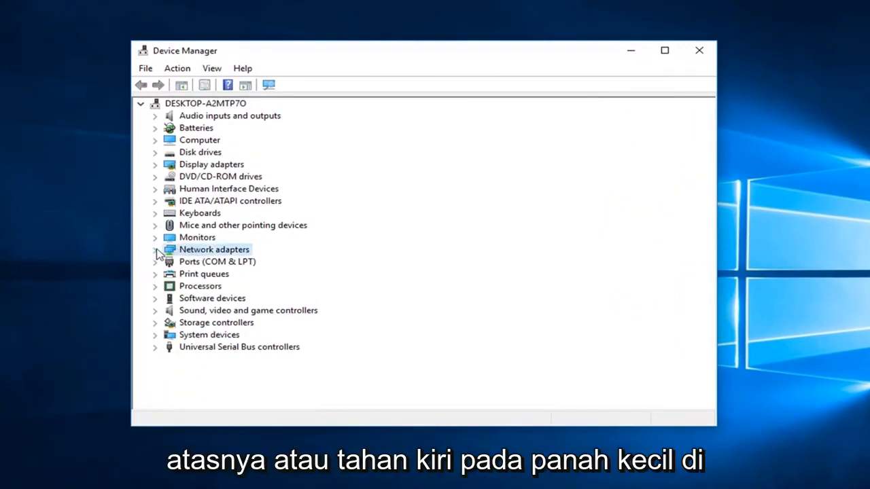
# Expand Network adapters and select the Intel(R) 82574L Gigabit Network Connection
pyautogui.click(155, 250)
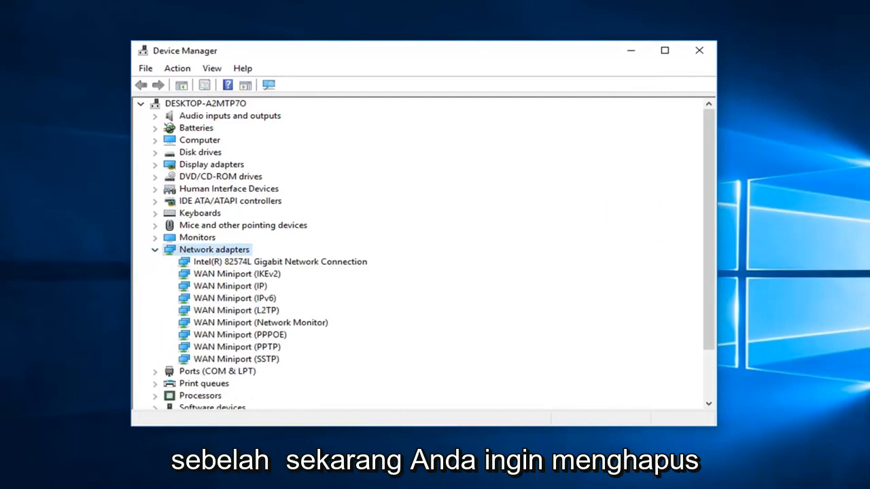
pyautogui.click(280, 261)
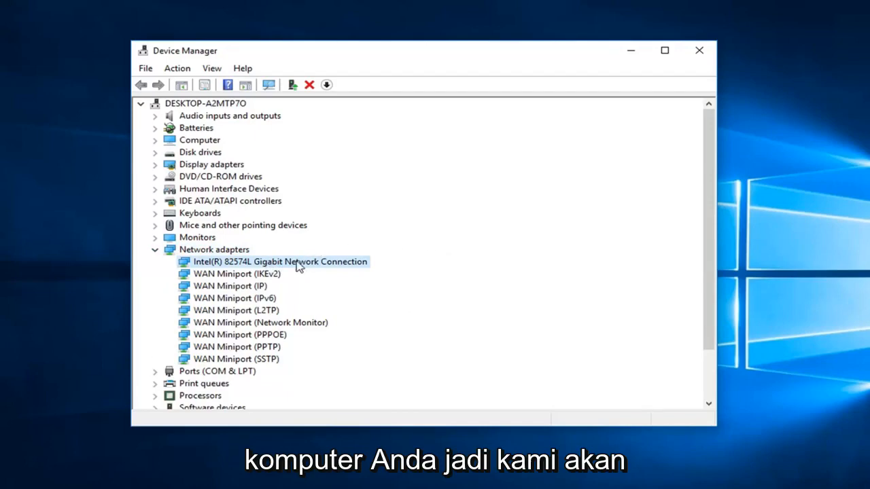
# Uninstall the Intel(R) 82574L Gigabit Network Connection and confirm its removal
pyautogui.rightClick(280, 261)
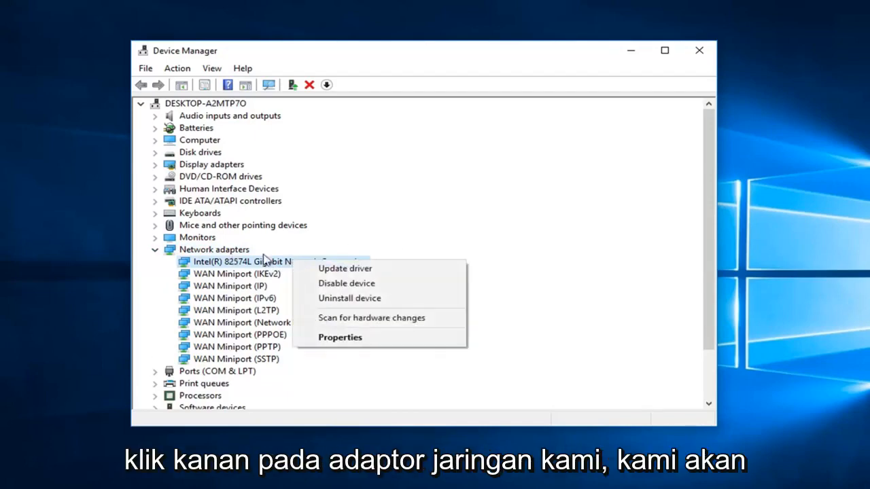
pyautogui.moveTo(348, 298)
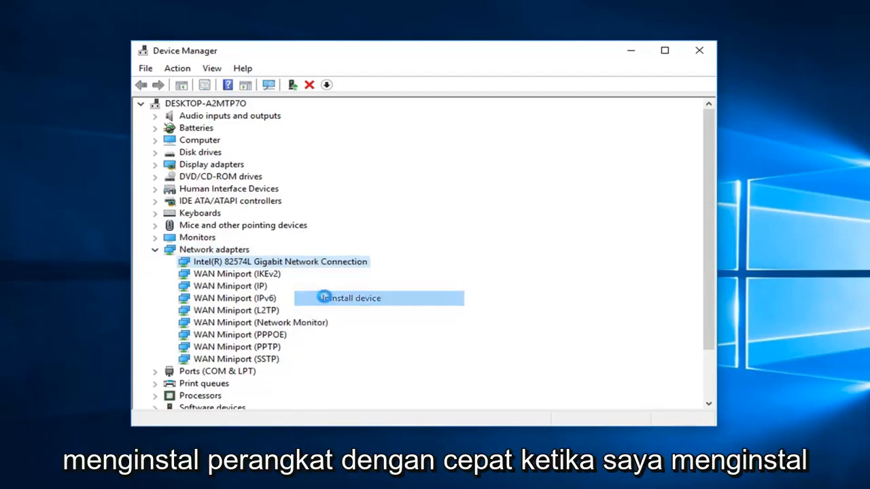
pyautogui.click(349, 297)
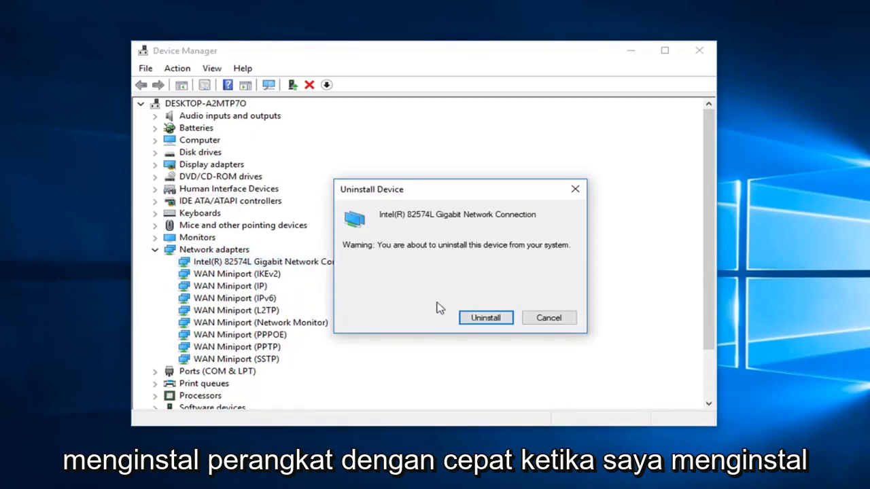
pyautogui.moveTo(573, 352)
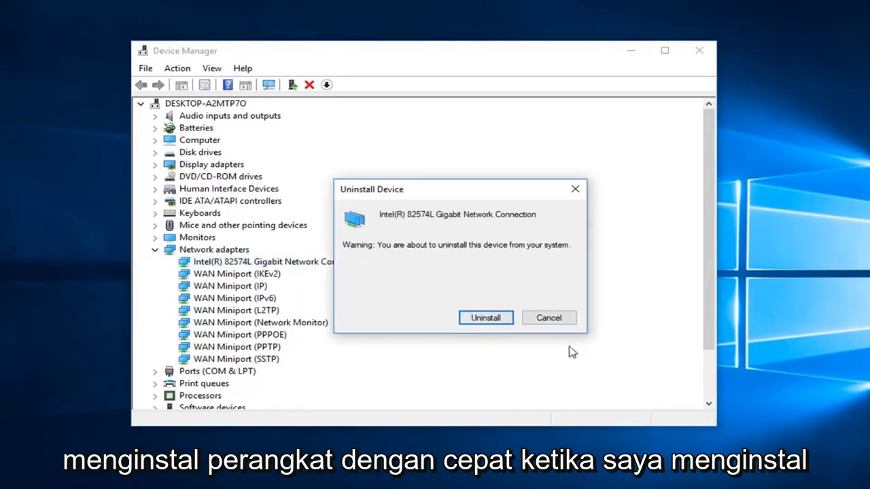
pyautogui.click(485, 318)
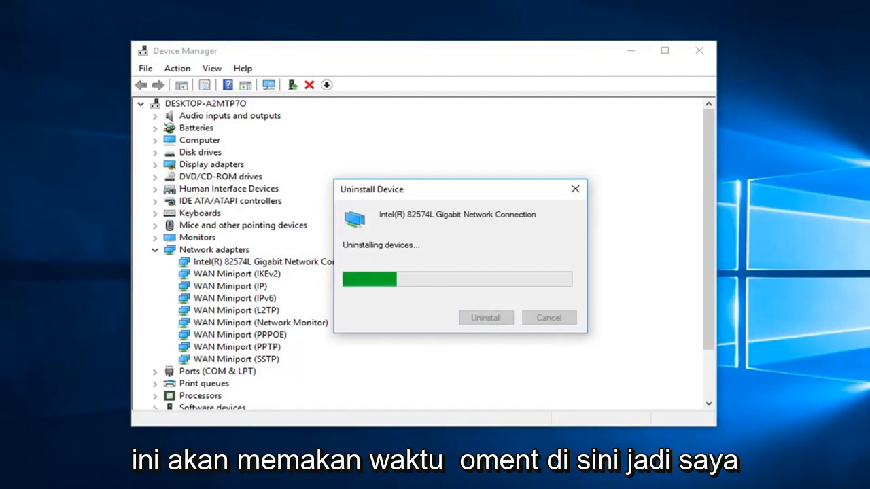